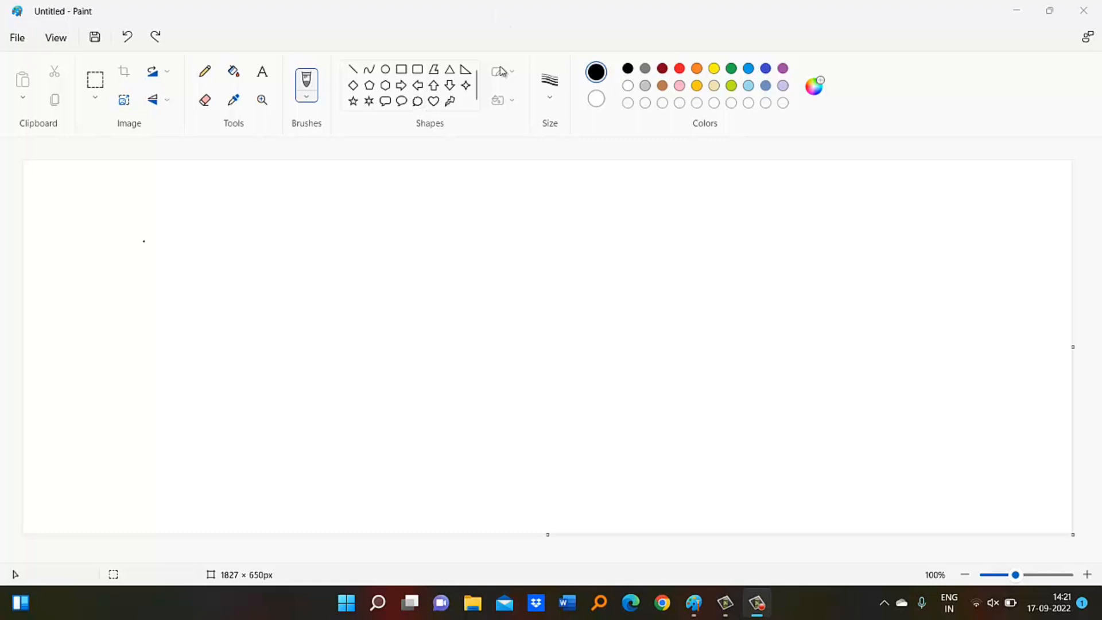
Select the Triangle shape to draw the hut's first roof section
click(550, 81)
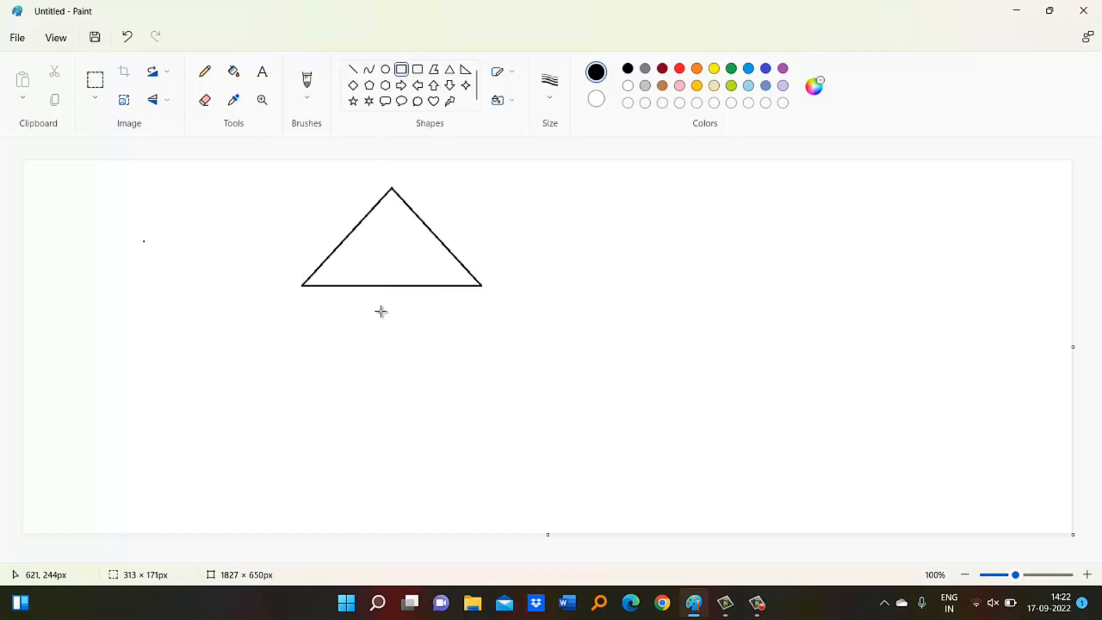
mouse_move(303, 288)
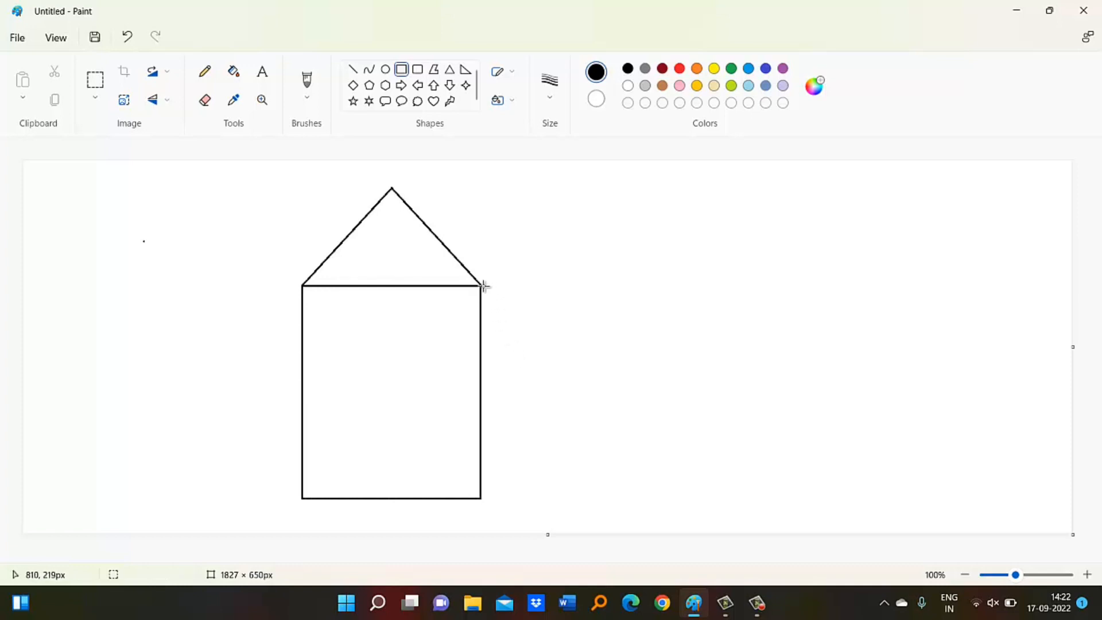
mouse_move(483, 287)
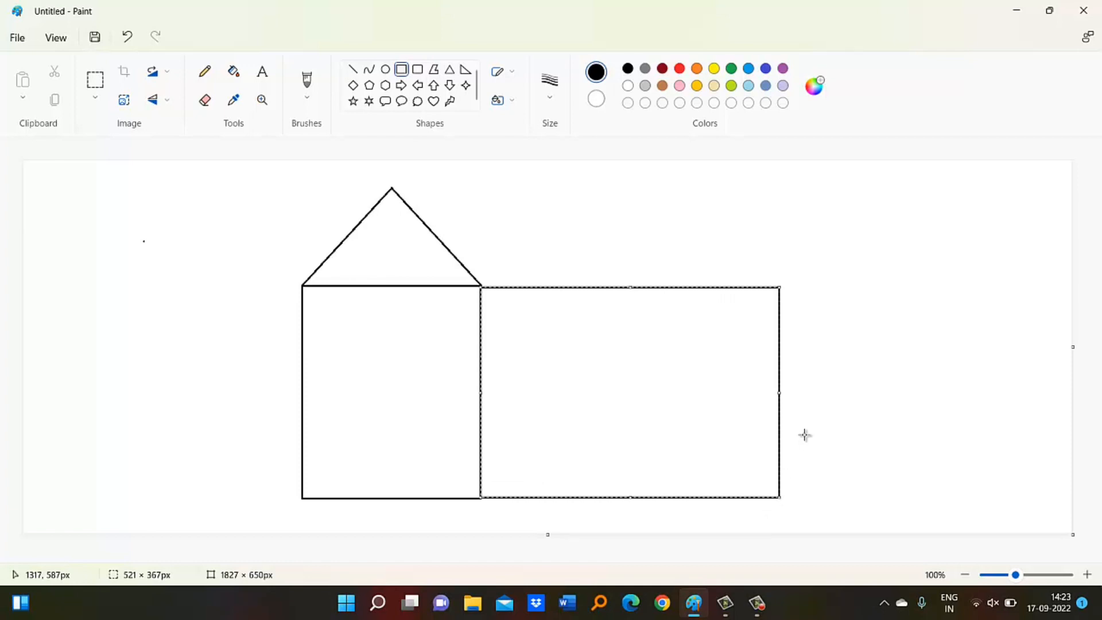
Finish placing the wide rectangular wall against the square's right side
click(363, 377)
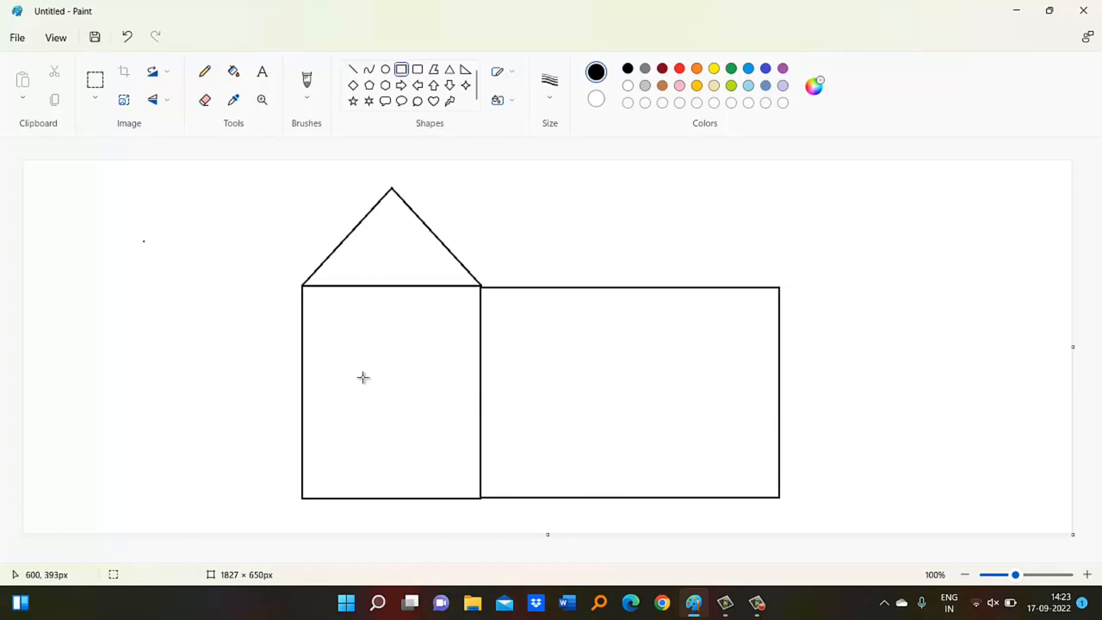
mouse_move(376, 410)
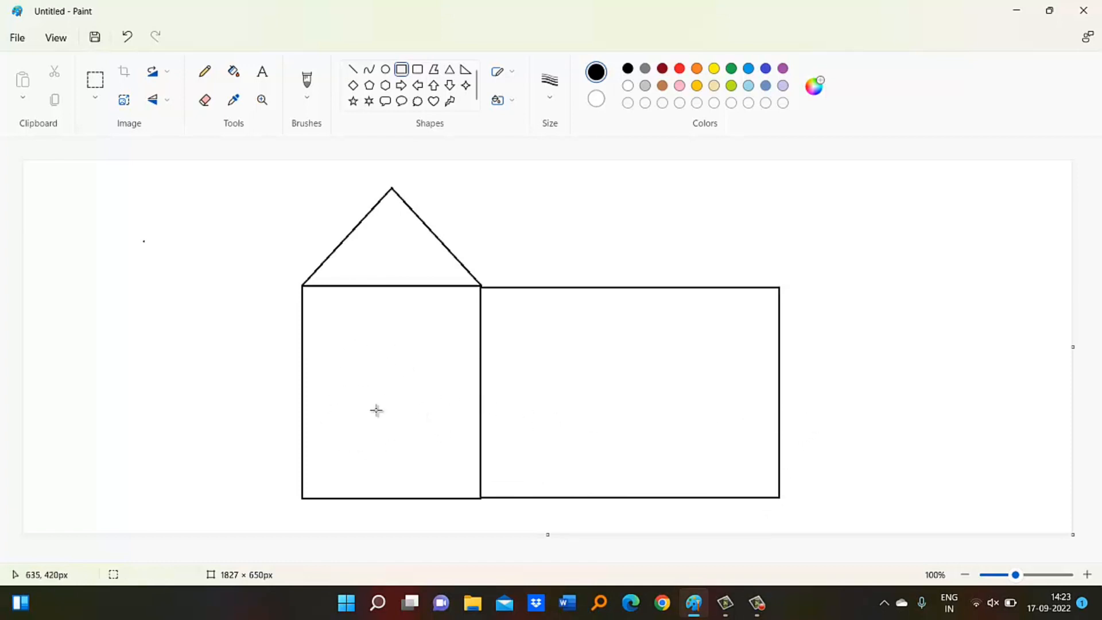
mouse_move(645, 394)
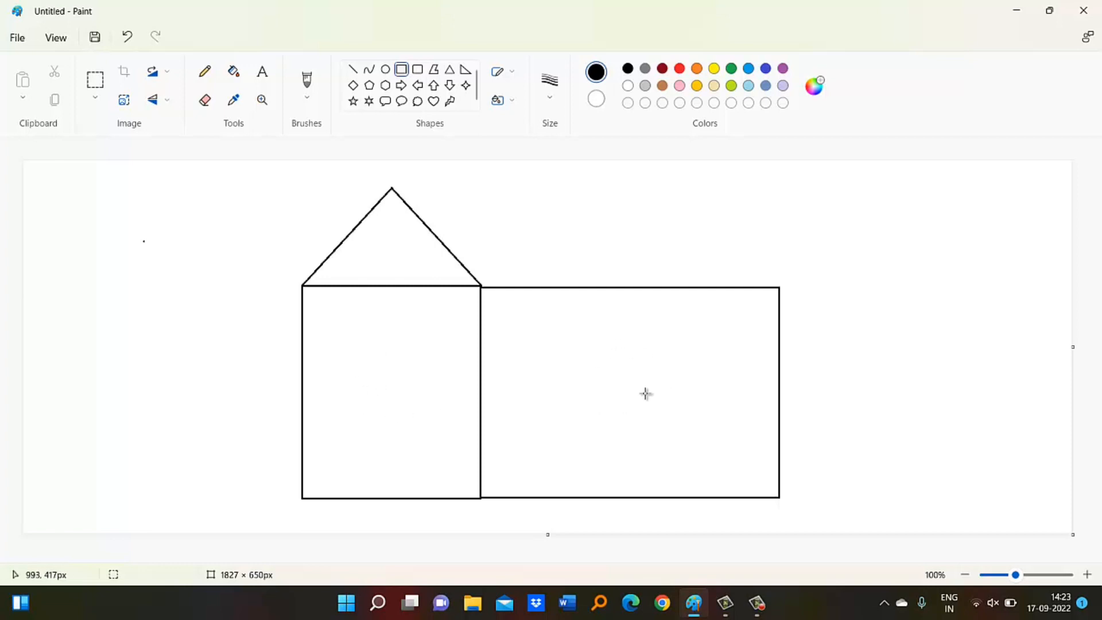
mouse_move(351, 382)
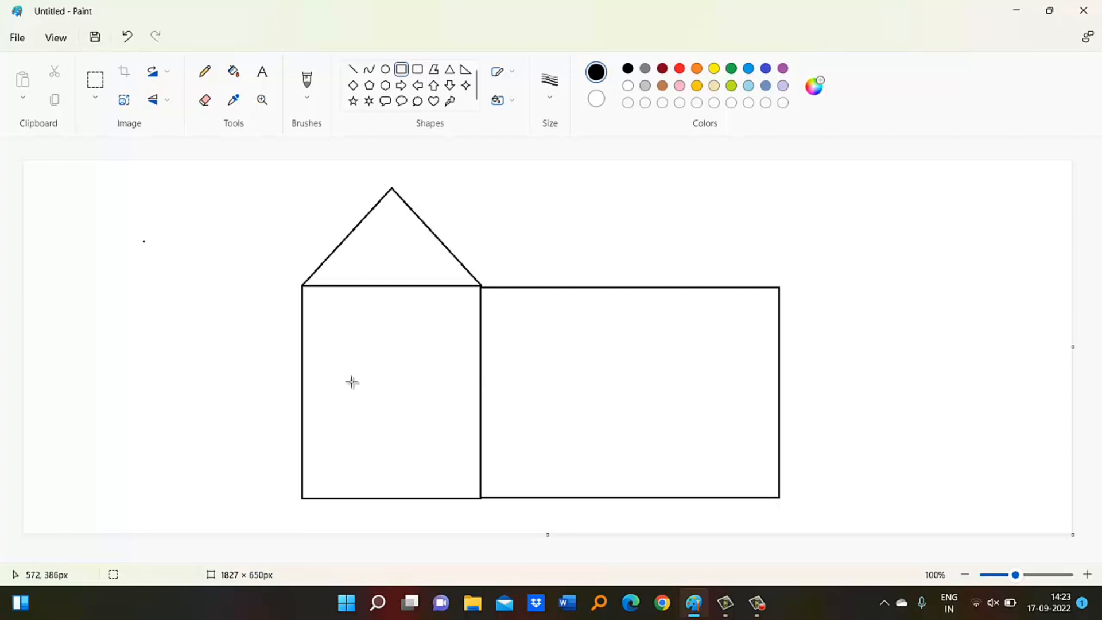
mouse_move(342, 368)
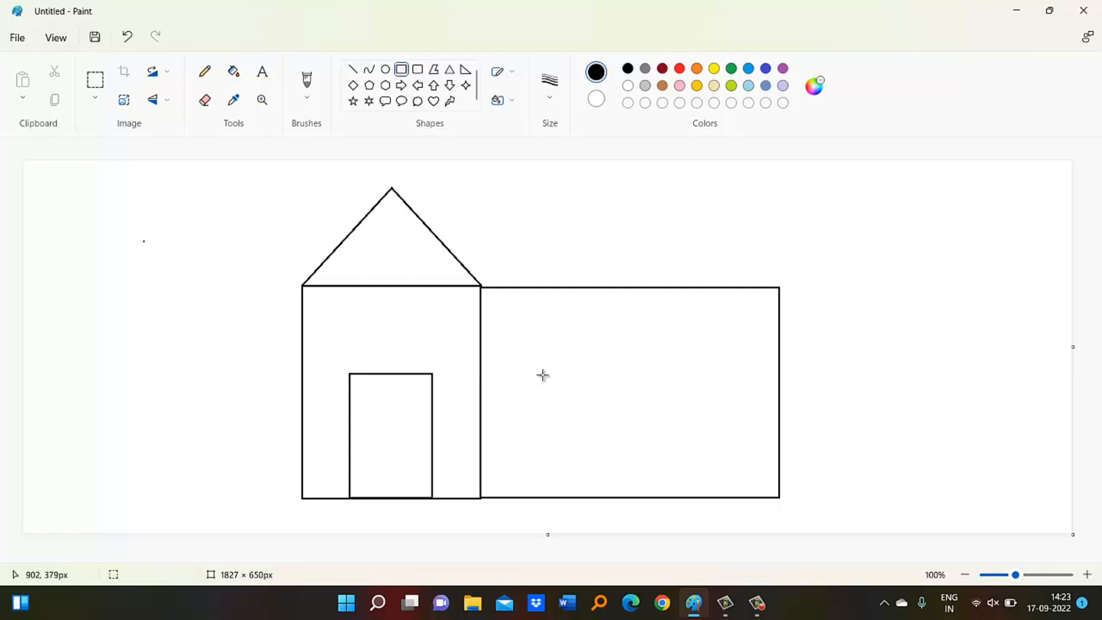
mouse_move(586, 380)
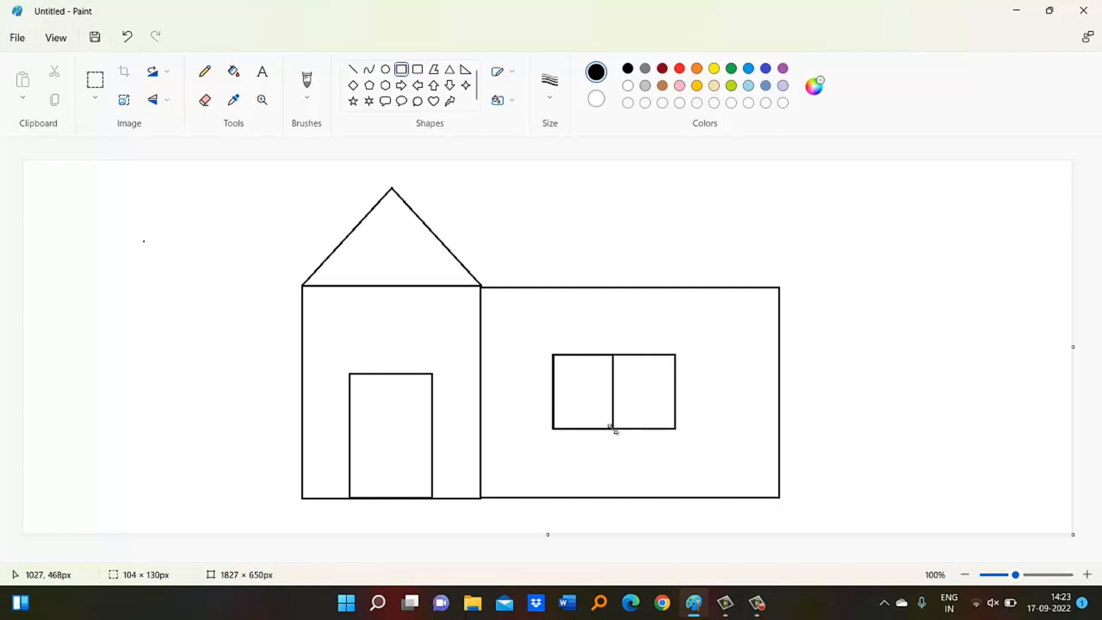
mouse_move(662, 412)
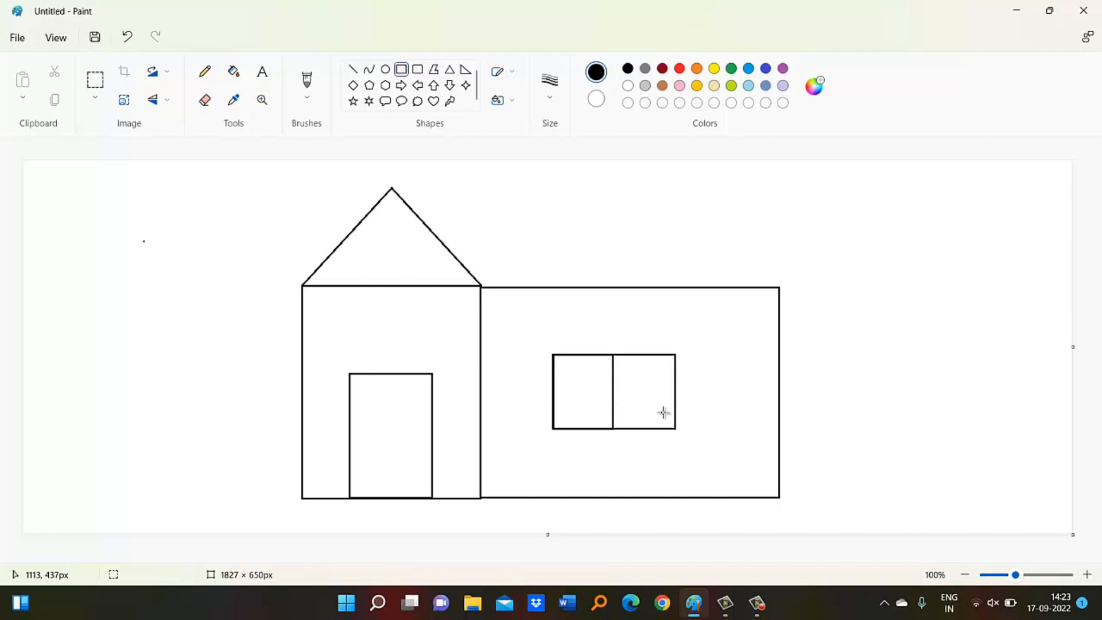
mouse_move(674, 427)
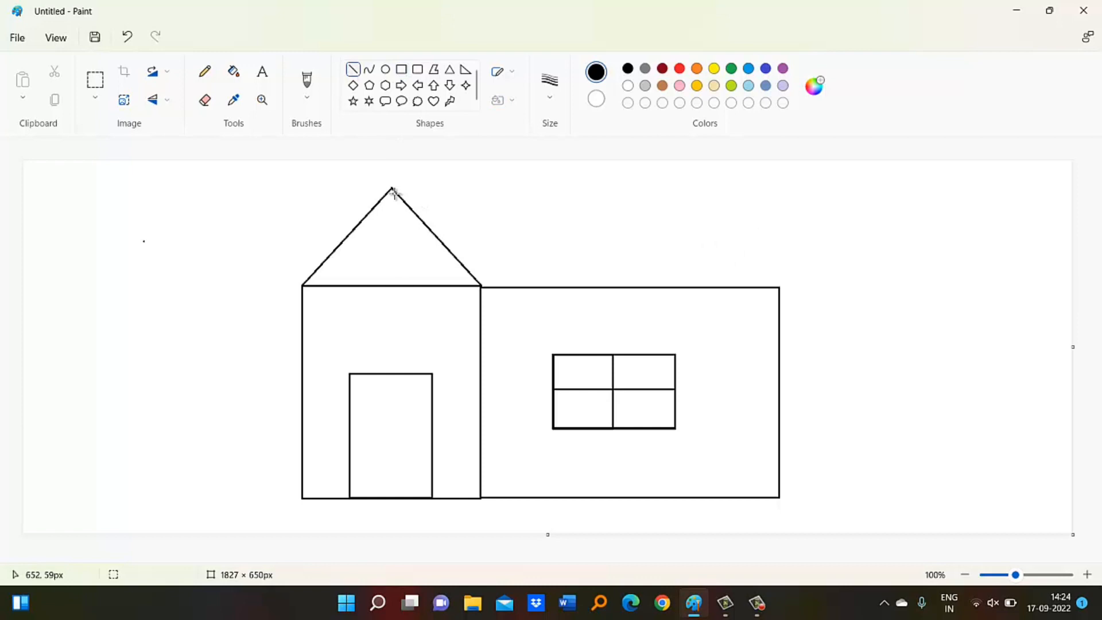
mouse_move(392, 190)
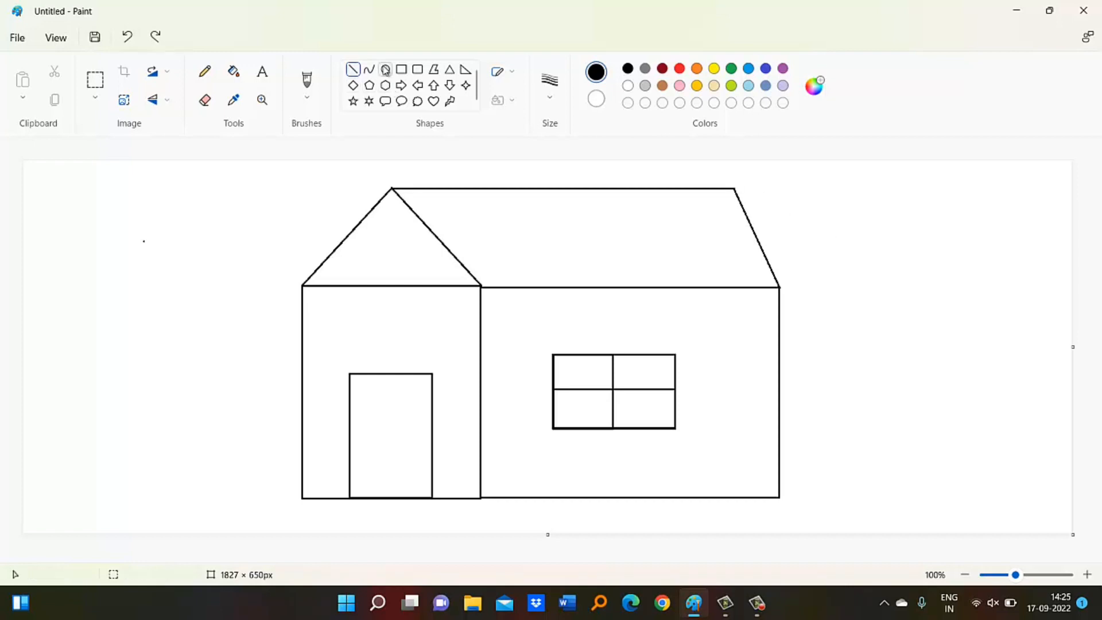
Select the Oval shape for the small ventilator circle inside the triangle
click(384, 69)
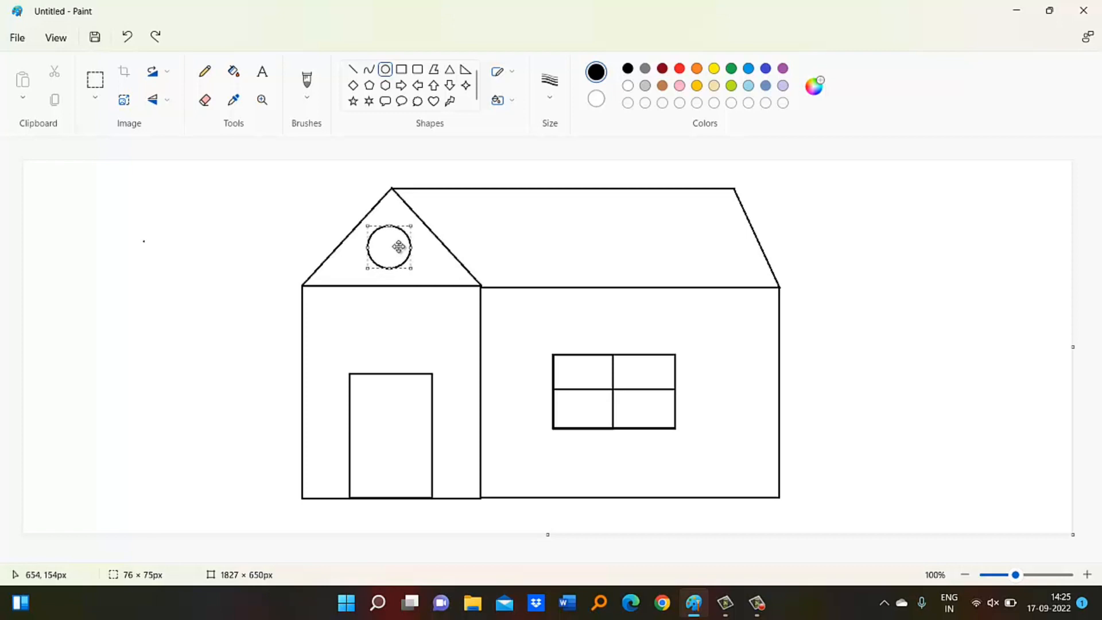
mouse_move(295, 199)
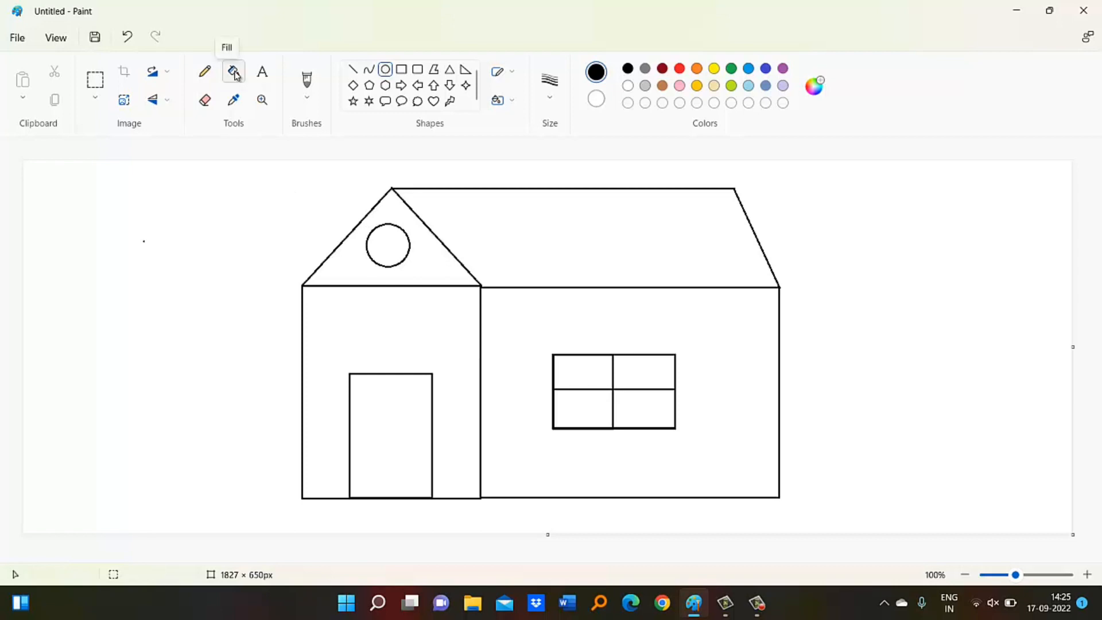
mouse_move(234, 75)
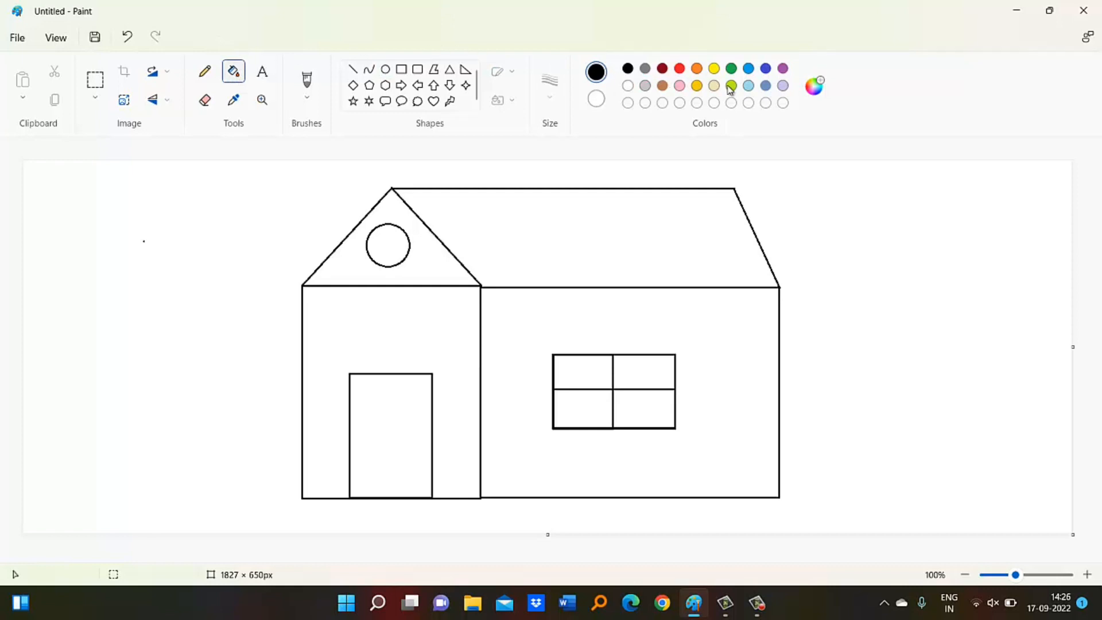
mouse_move(731, 85)
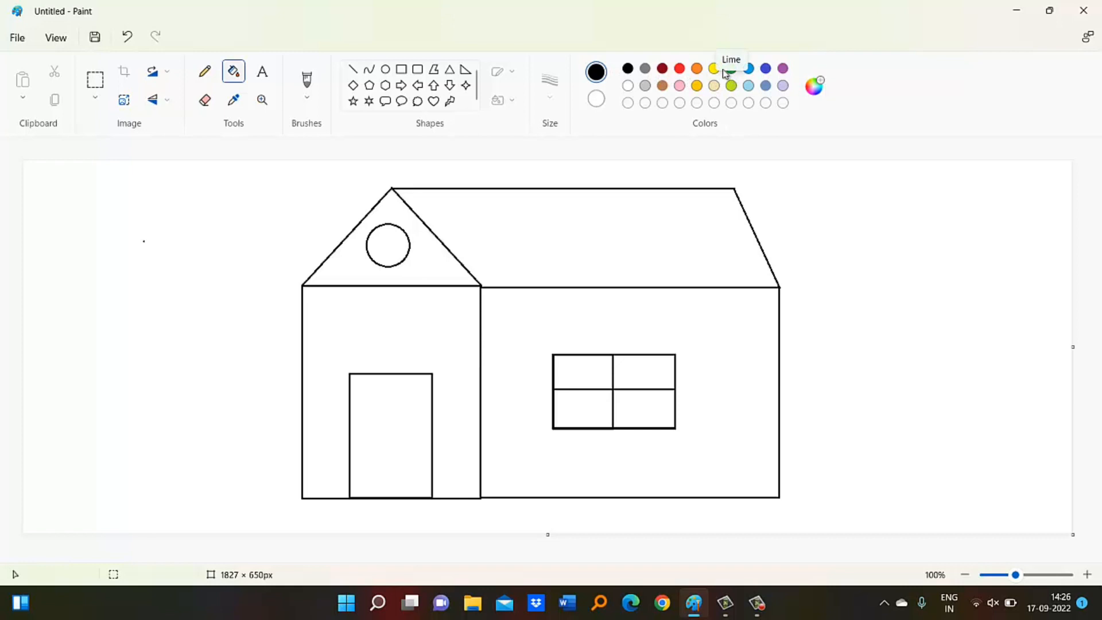
Fill the ventilator yellow and the window panes light blue, then brown for the door
click(713, 68)
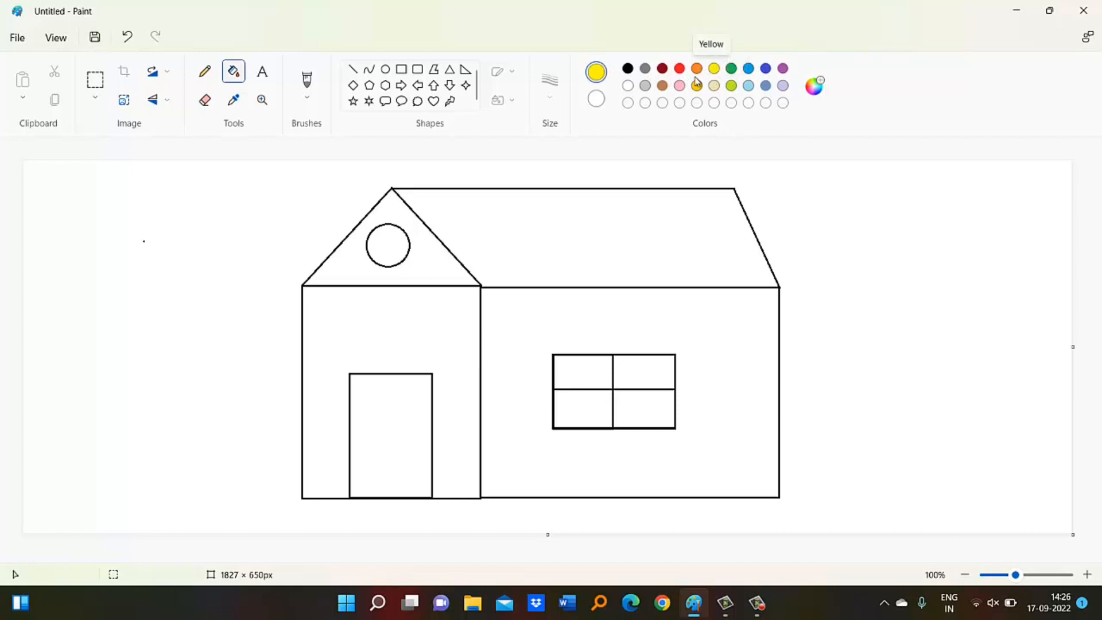
click(387, 245)
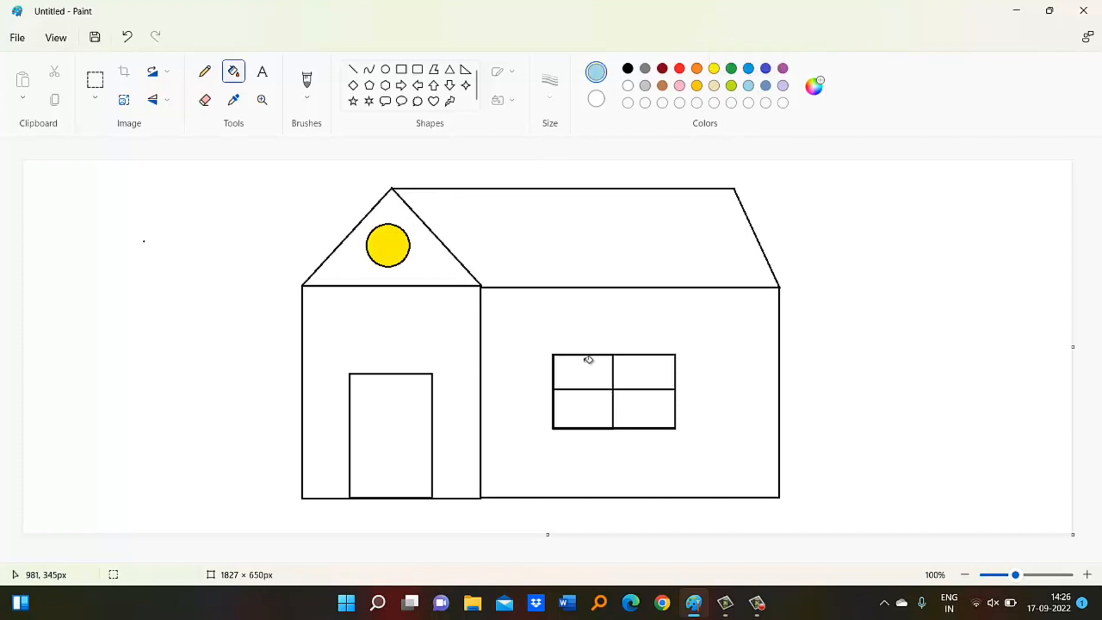
click(582, 366)
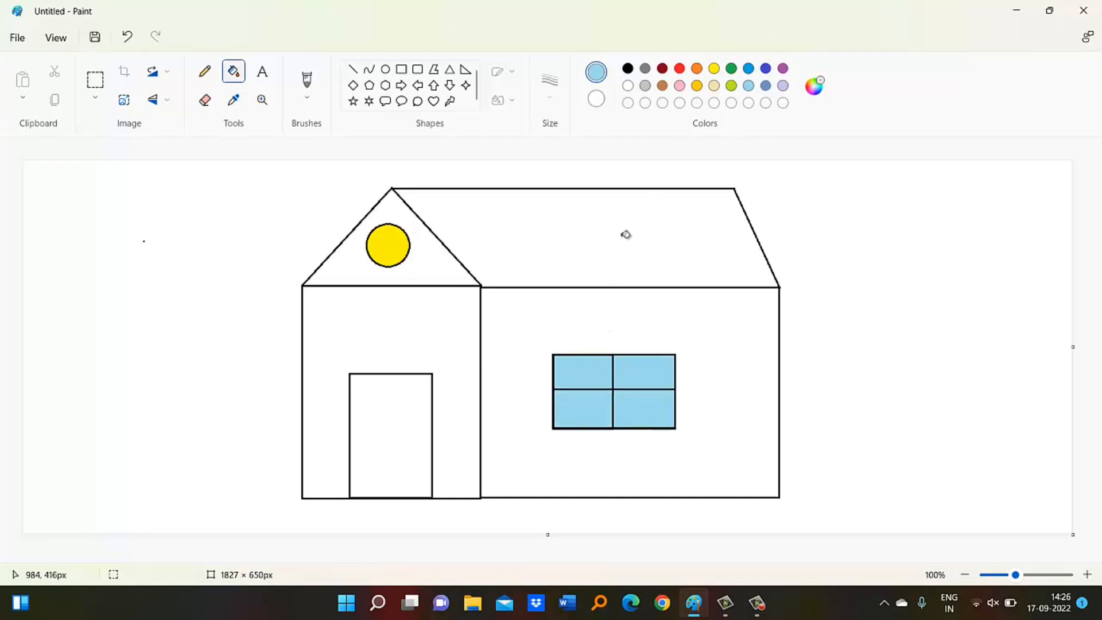
click(661, 68)
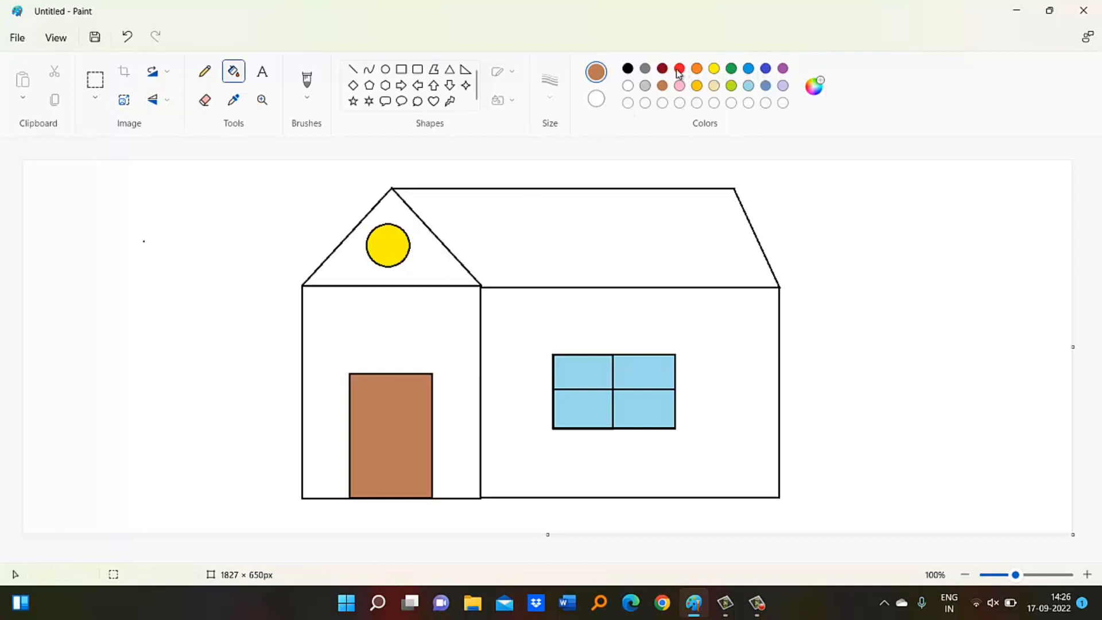
click(545, 307)
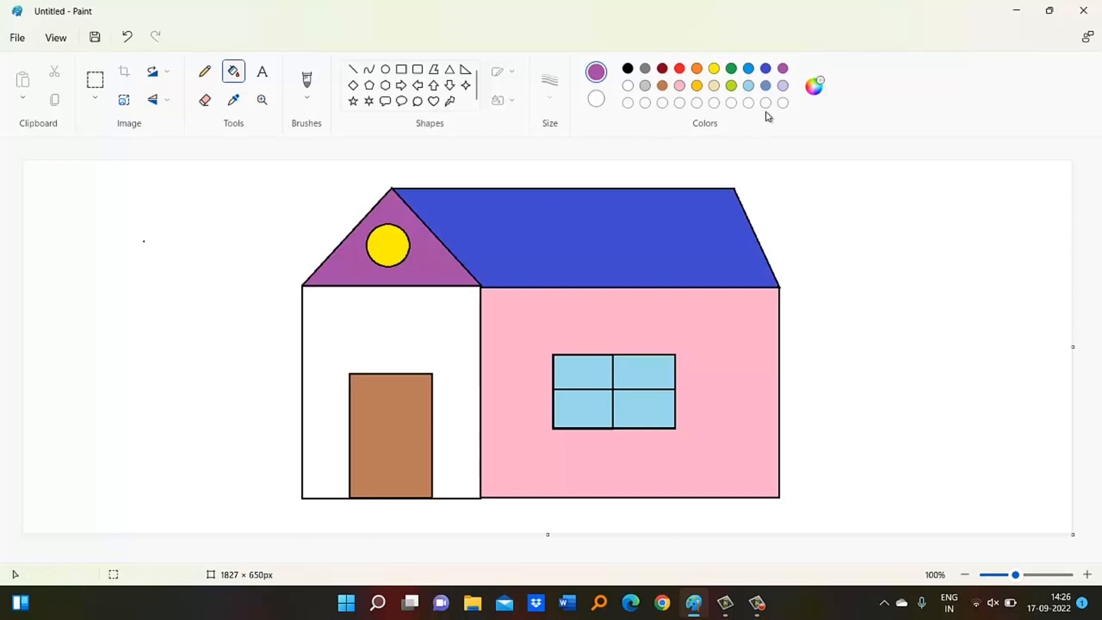
mouse_move(813, 86)
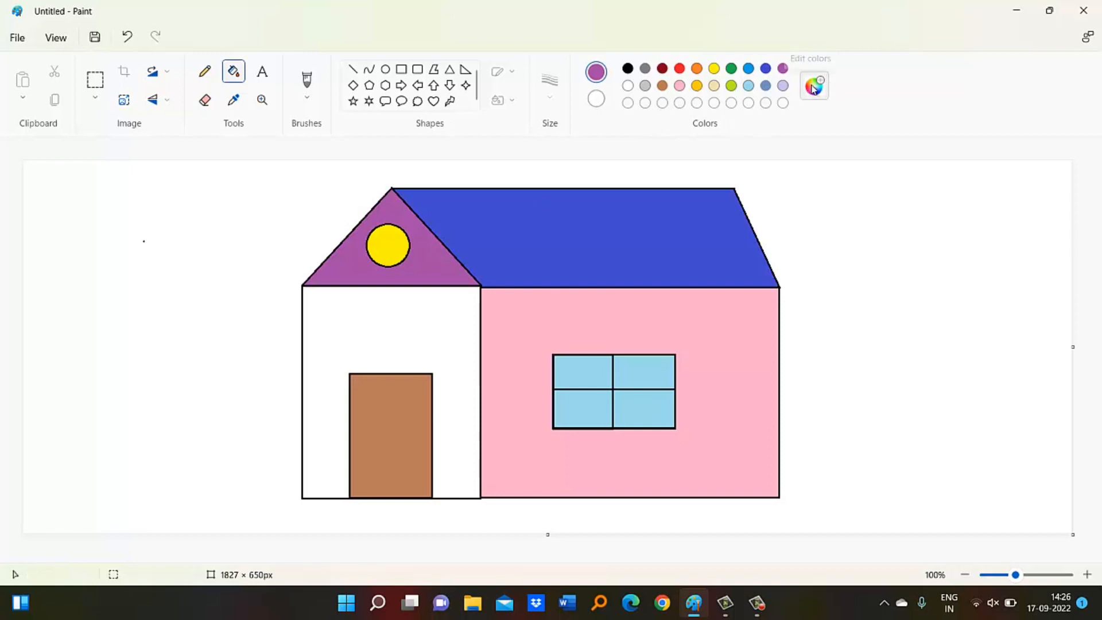
Mix a custom teal shade in Edit colors and confirm it
click(813, 85)
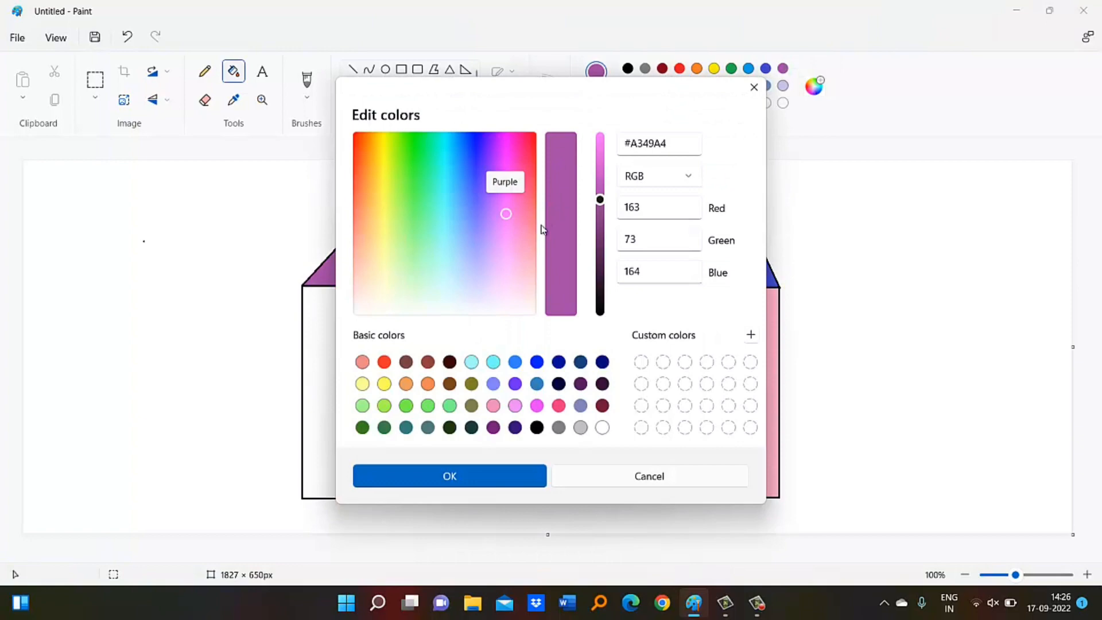
click(440, 199)
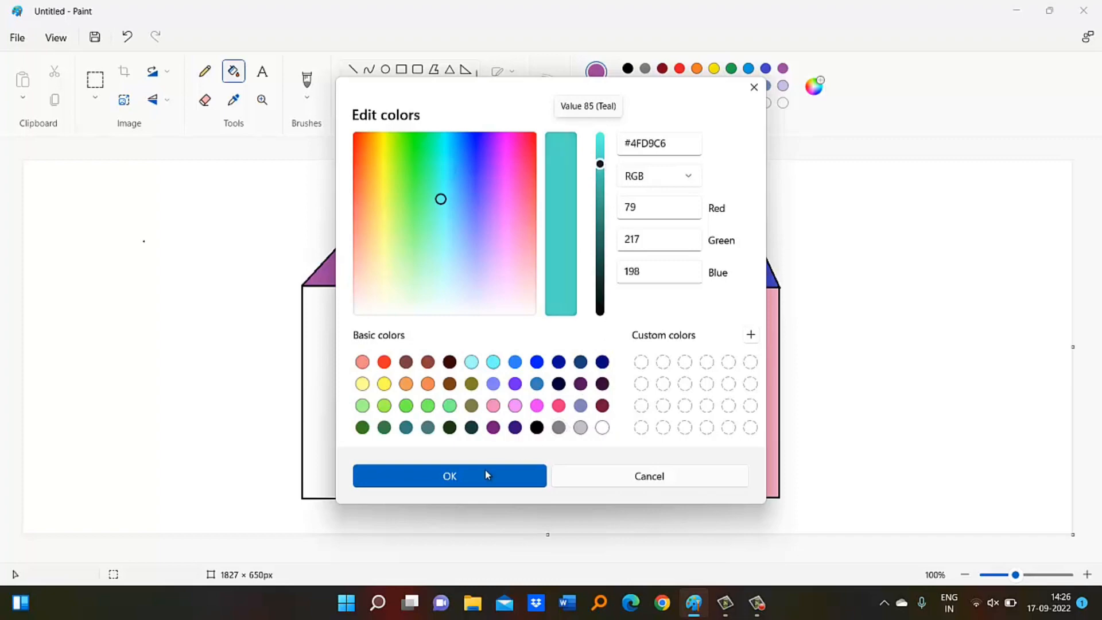
click(449, 475)
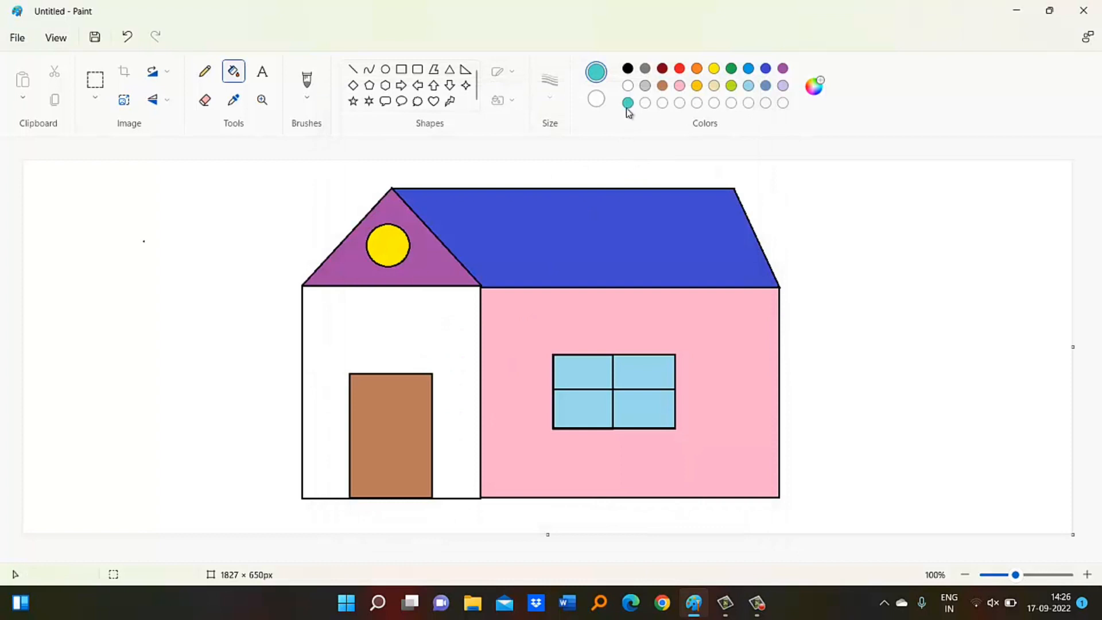
mouse_move(409, 373)
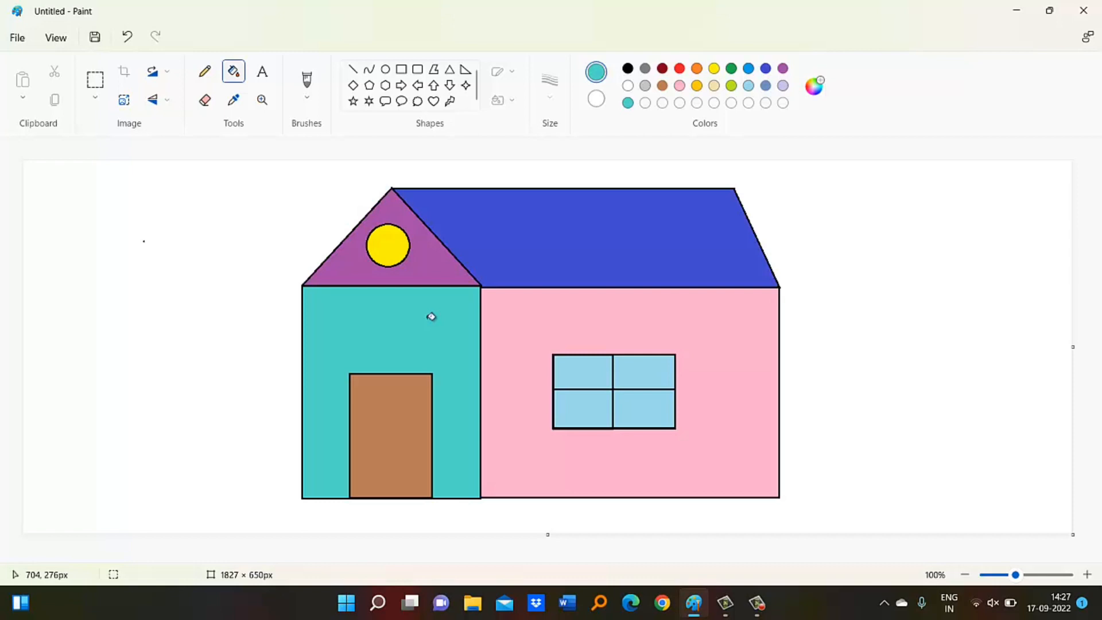
mouse_move(37, 444)
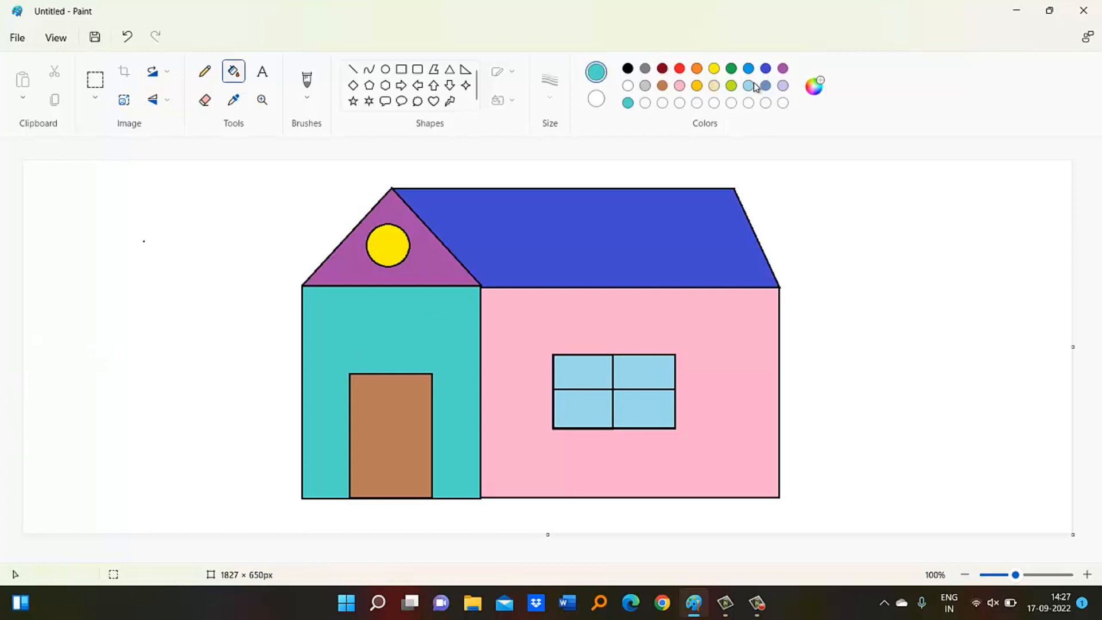
mouse_move(747, 86)
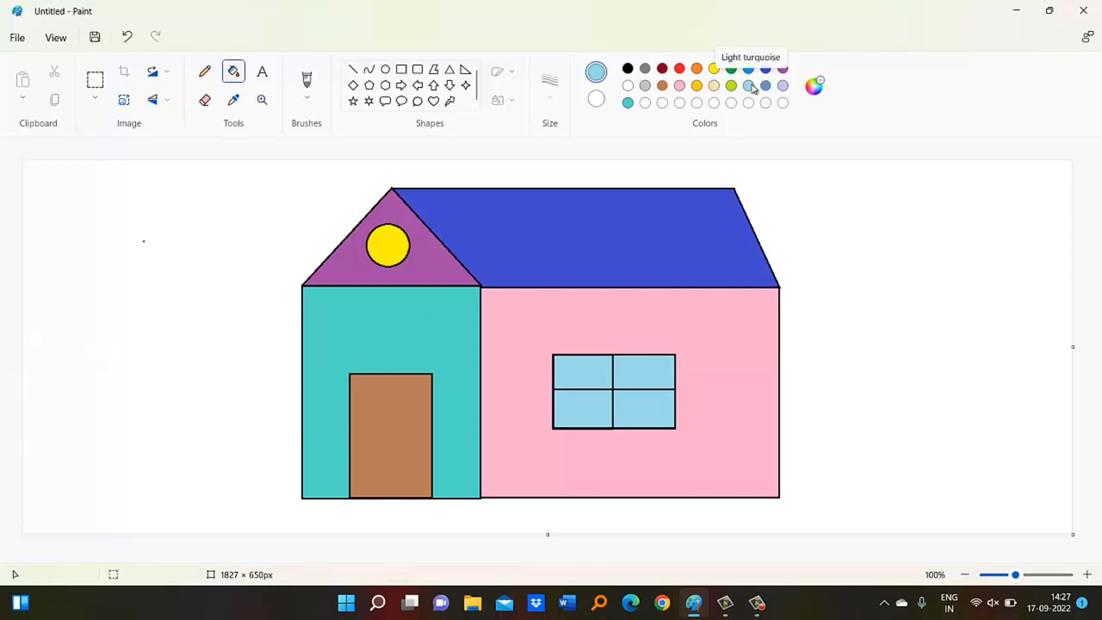
mouse_move(872, 250)
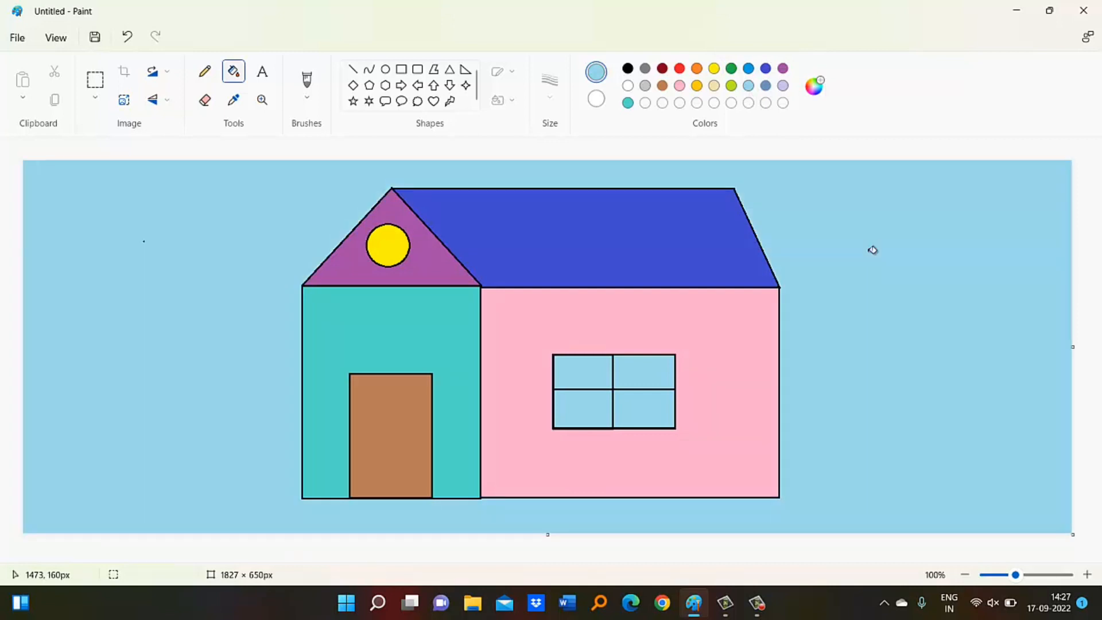
mouse_move(639, 72)
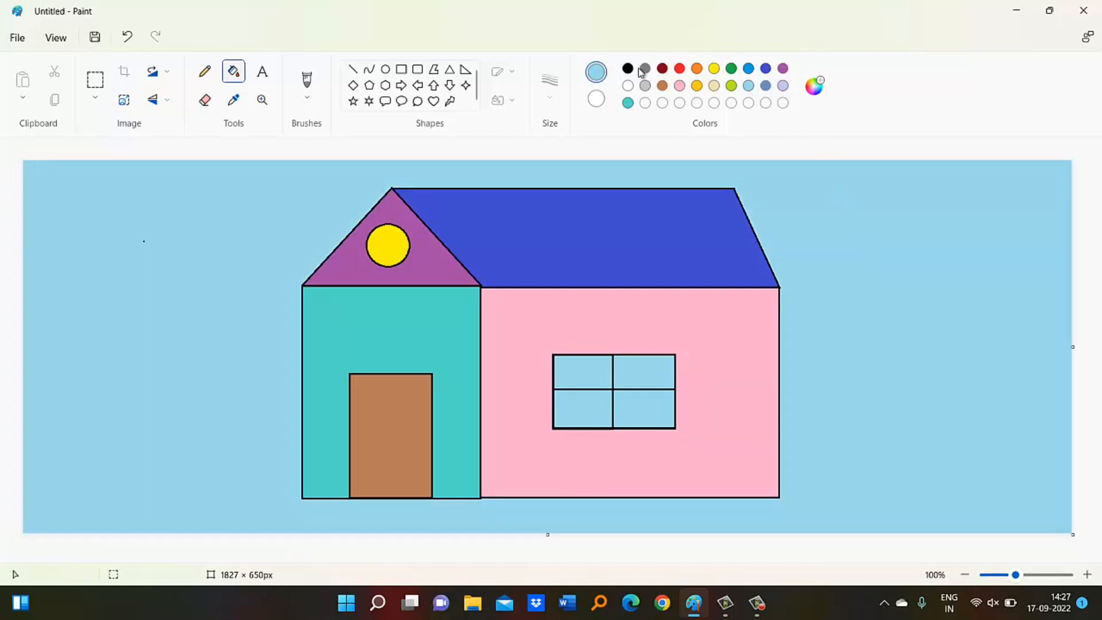